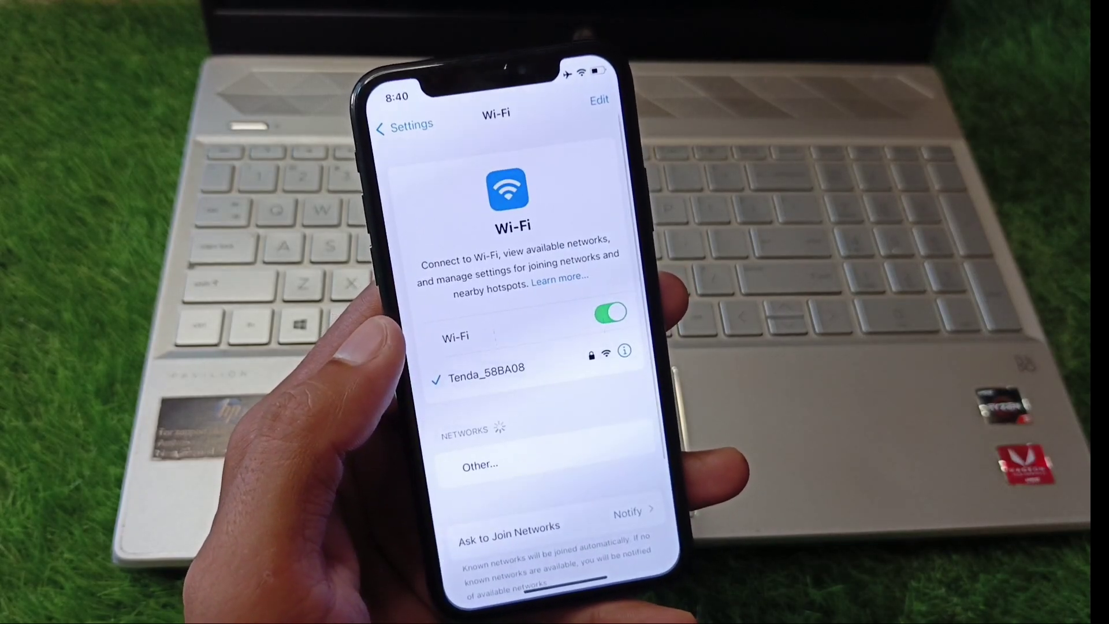
Open Screen Time's Content & Privacy Restrictions and confirm the restrictions are switched off.
{"action": "left_click", "coordinate": [405, 124]}
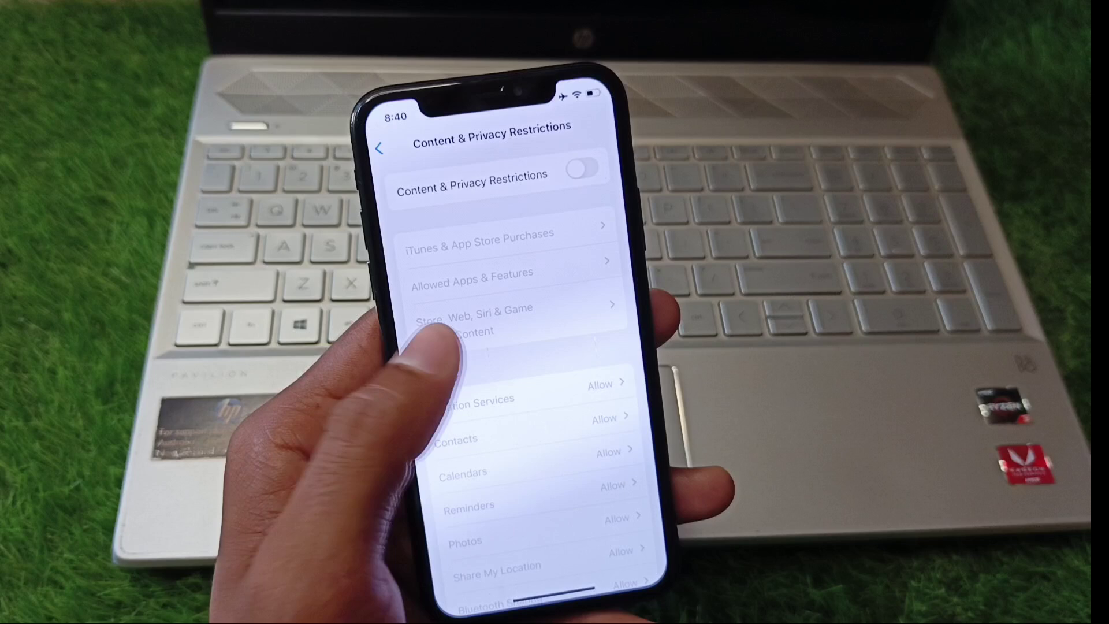
{"action": "left_click", "coordinate": [382, 149]}
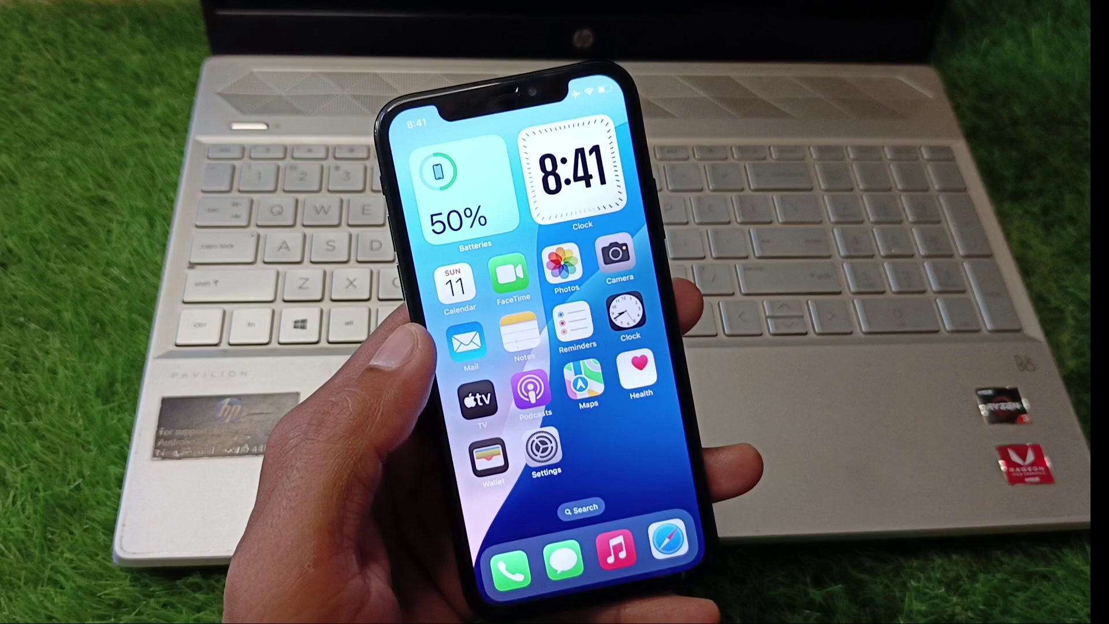
Swipe to the next Home Screen page showing Books, iTunes Store and WhatsApp.
{"action": "scroll", "scroll_direction": "left", "scroll_amount": 3}
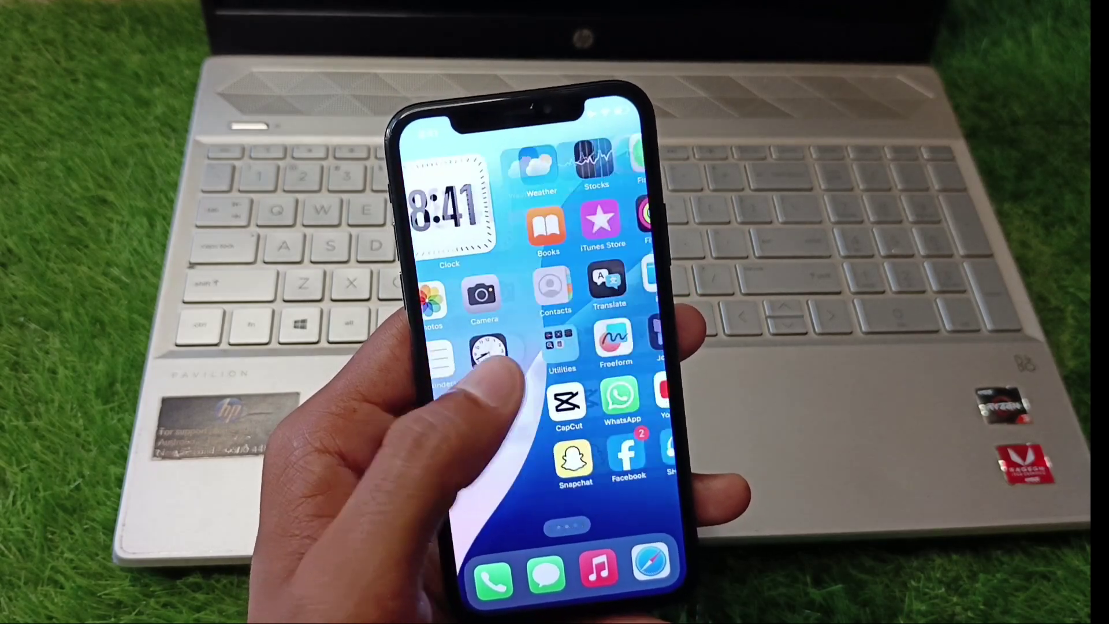